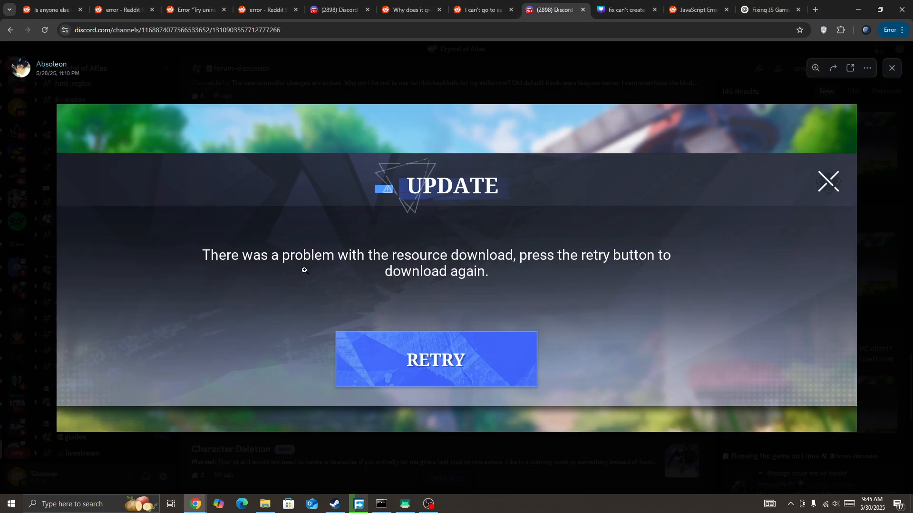
mouse_move(606, 266)
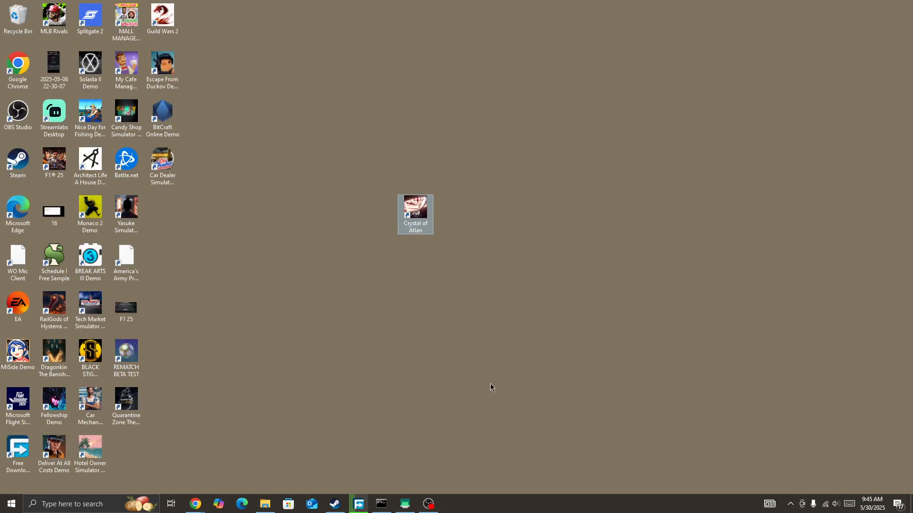
Move the Crystal of Atlan desktop shortcut slightly up and to the right.
left_click_drag(415, 214, 451, 178)
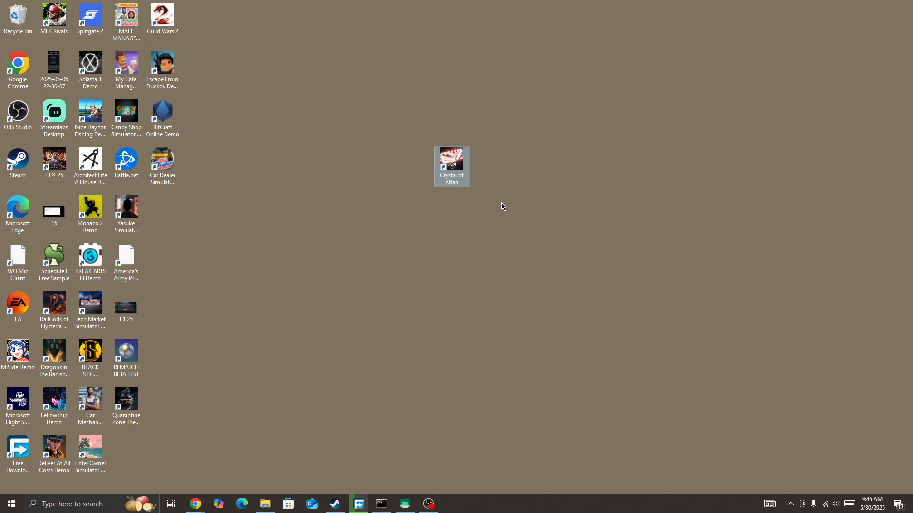
mouse_move(470, 304)
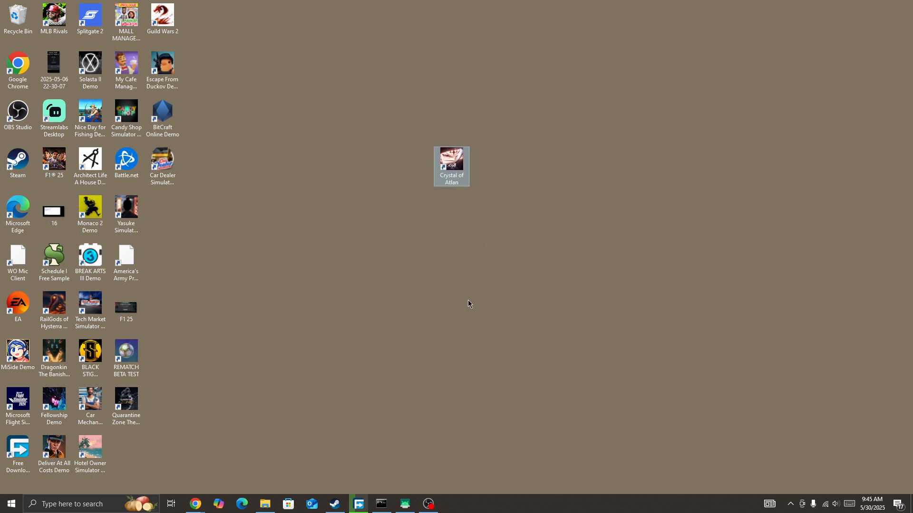
mouse_move(445, 360)
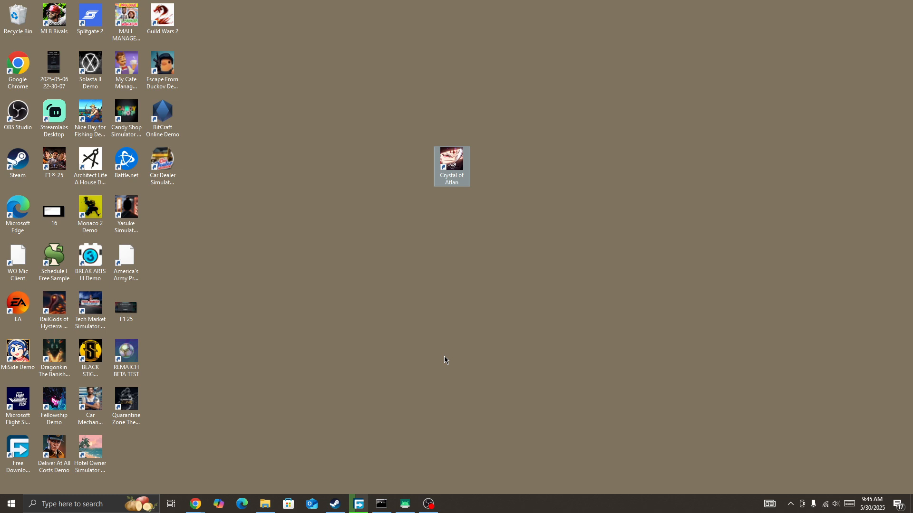
mouse_move(401, 348)
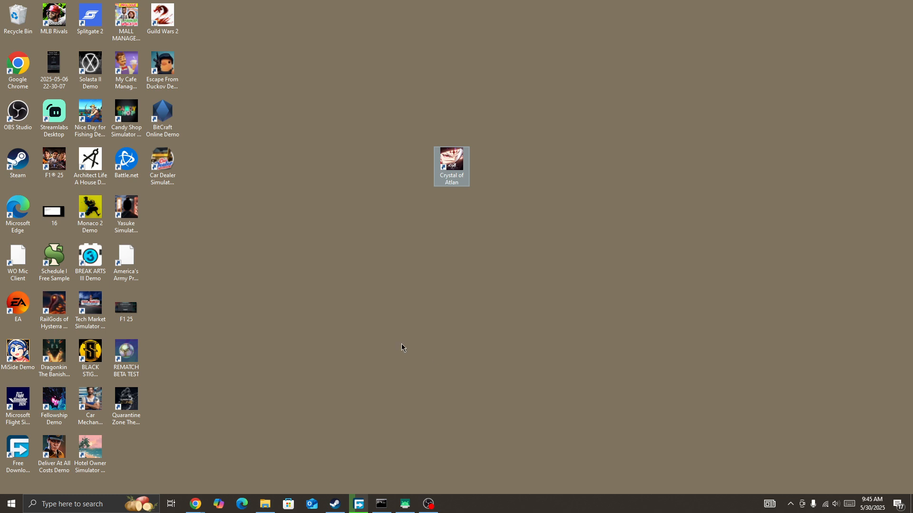
mouse_move(408, 346)
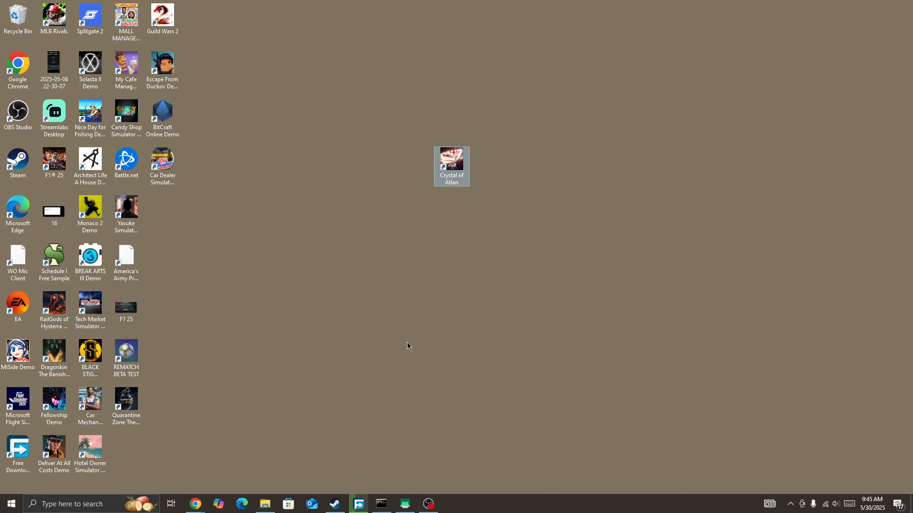
mouse_move(399, 358)
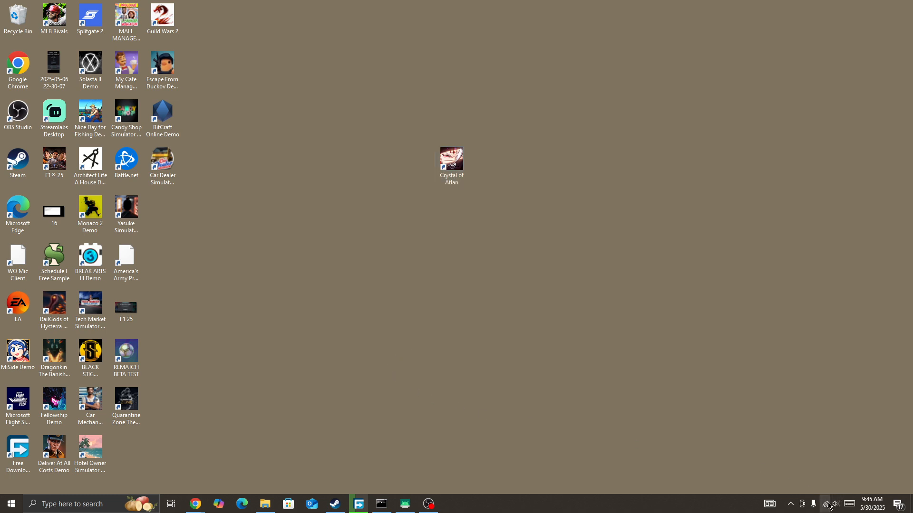
left_click(829, 503)
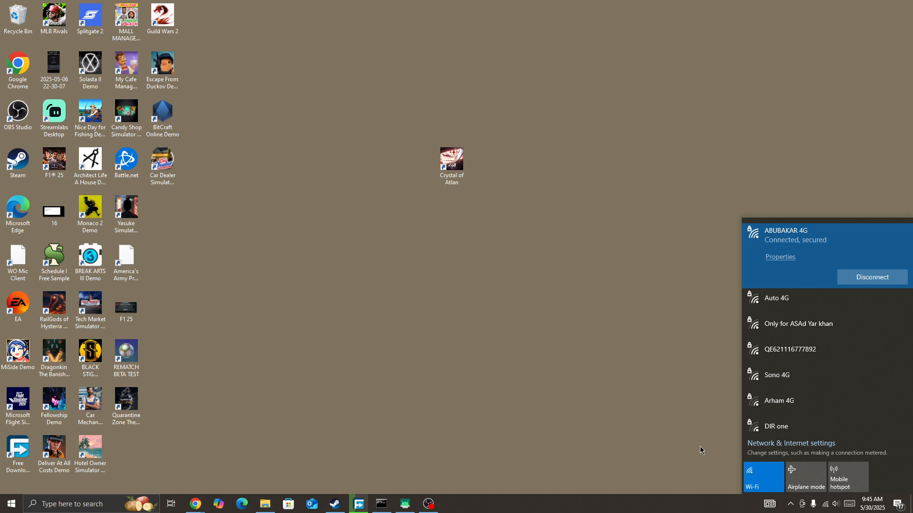
mouse_move(699, 451)
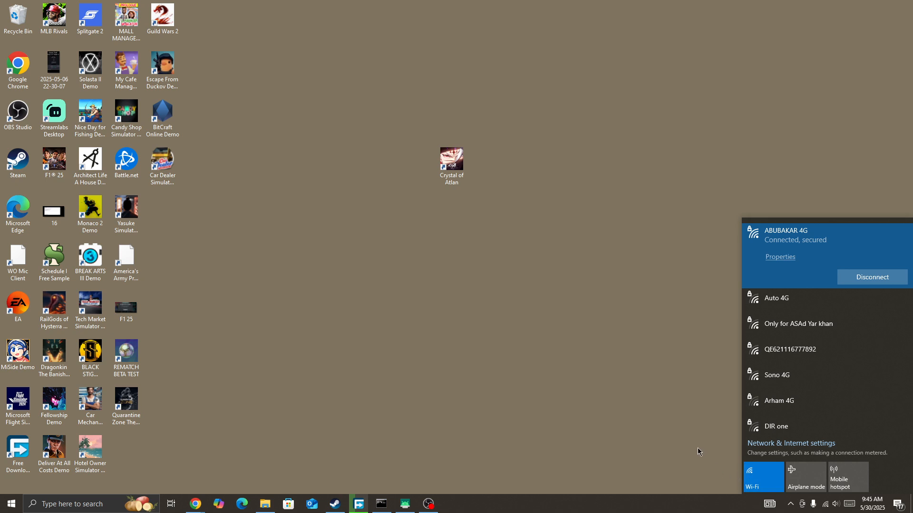
mouse_move(692, 396)
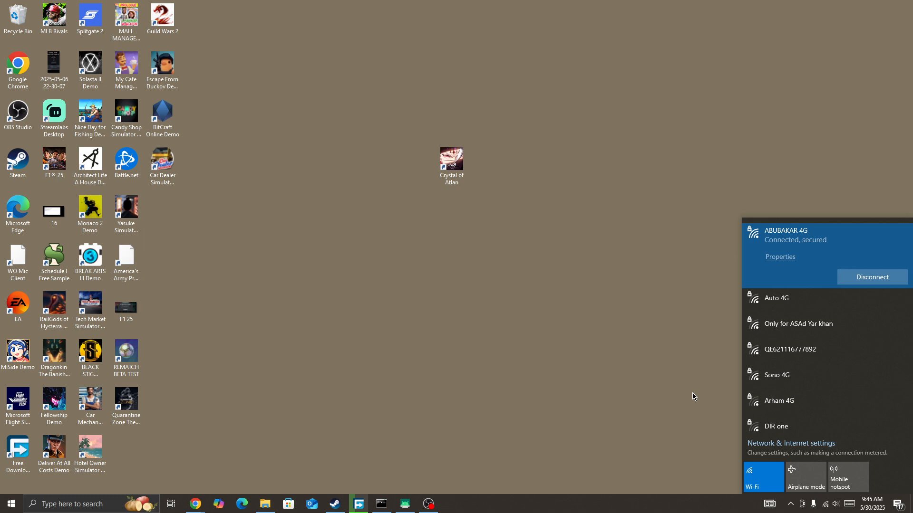
left_click(633, 307)
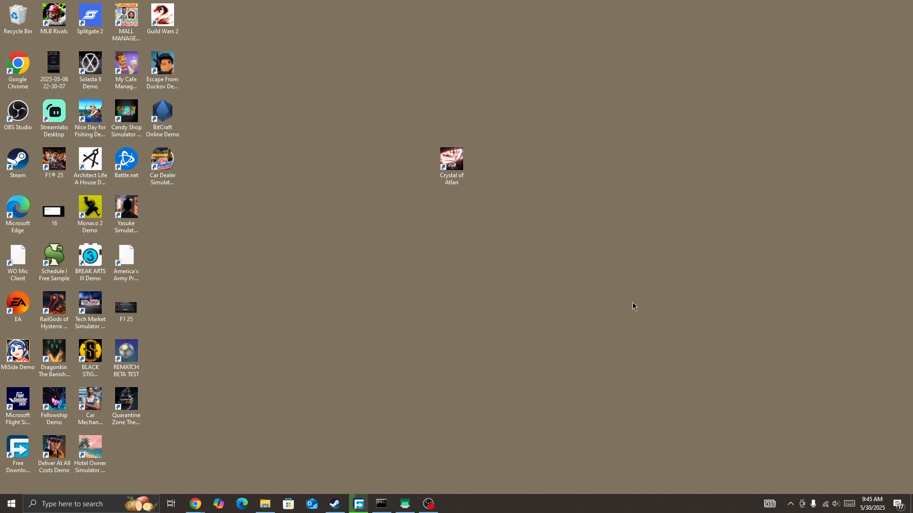
mouse_move(469, 291)
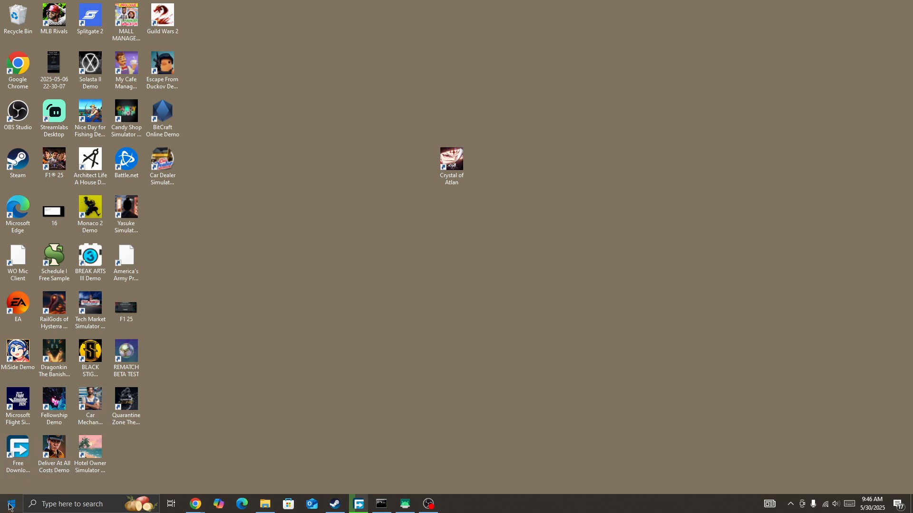
left_click(8, 504)
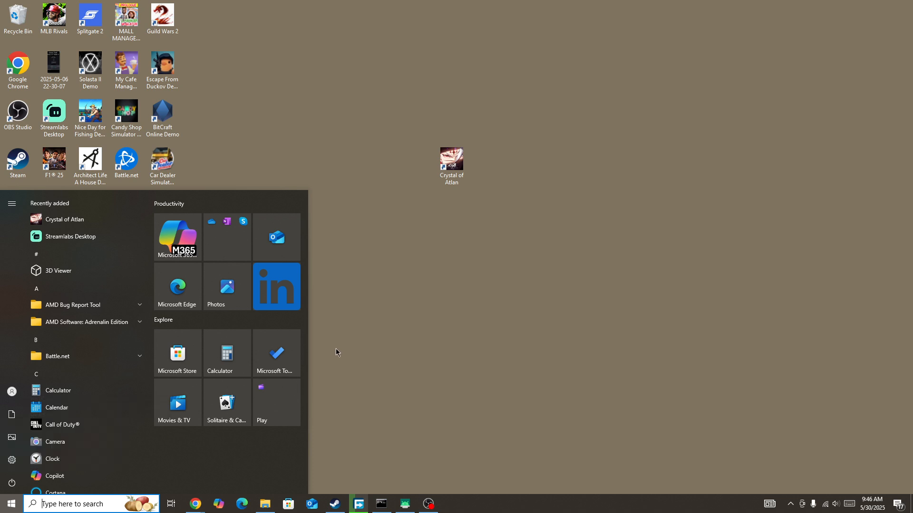
left_click(11, 504)
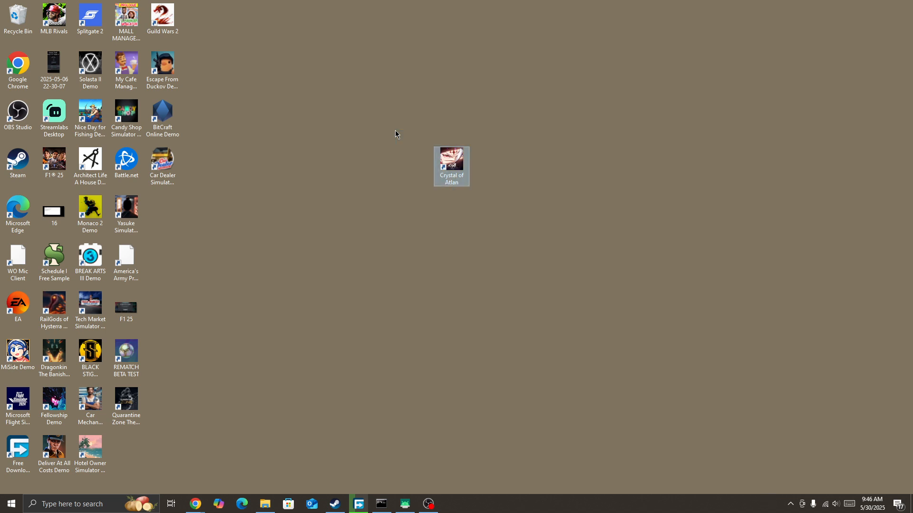
mouse_move(401, 134)
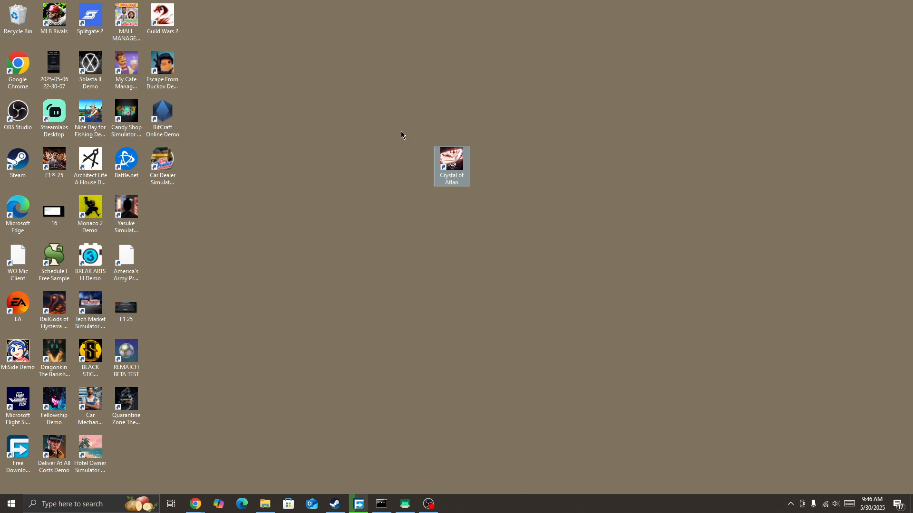
mouse_move(489, 210)
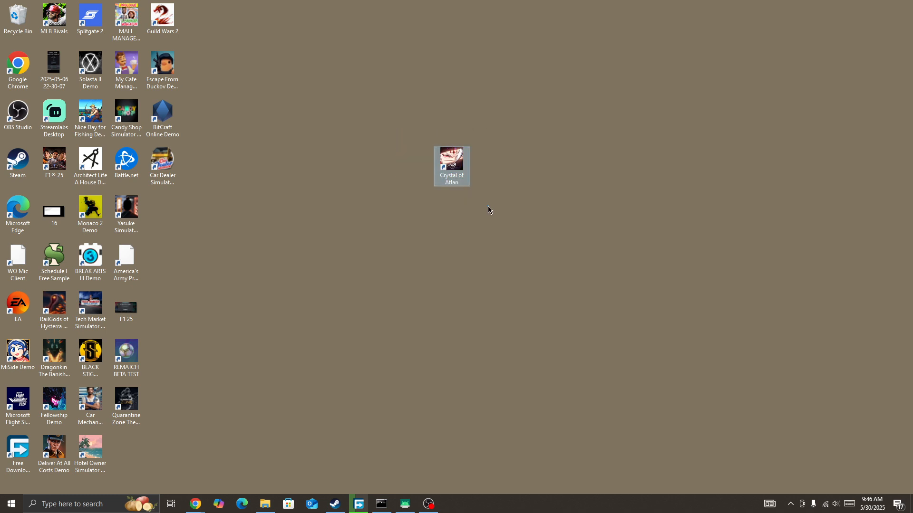
Reach the Windows Defender Firewall settings via Control Panel from recent searches.
right_click(450, 162)
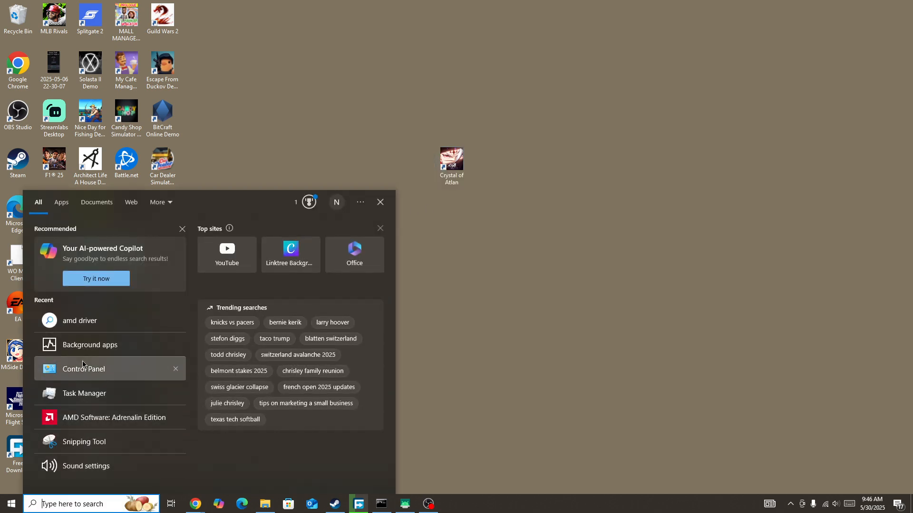
left_click(83, 369)
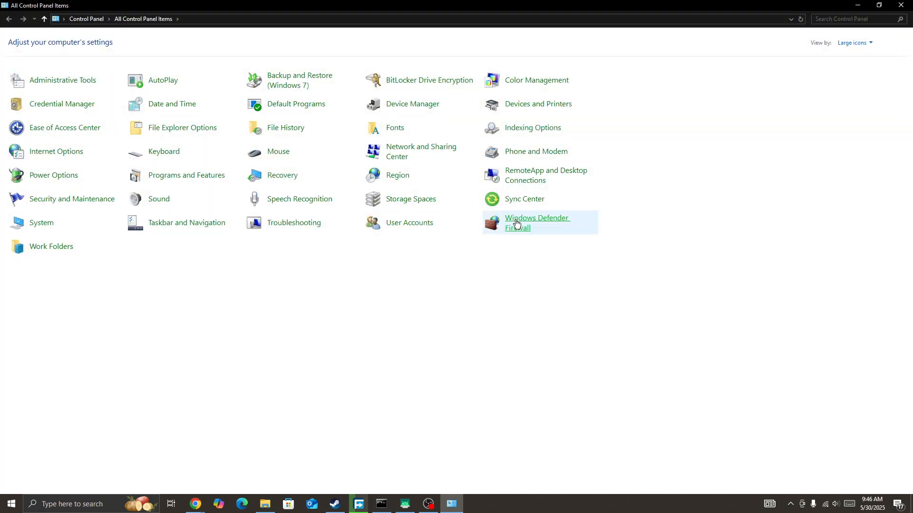
left_click(536, 222)
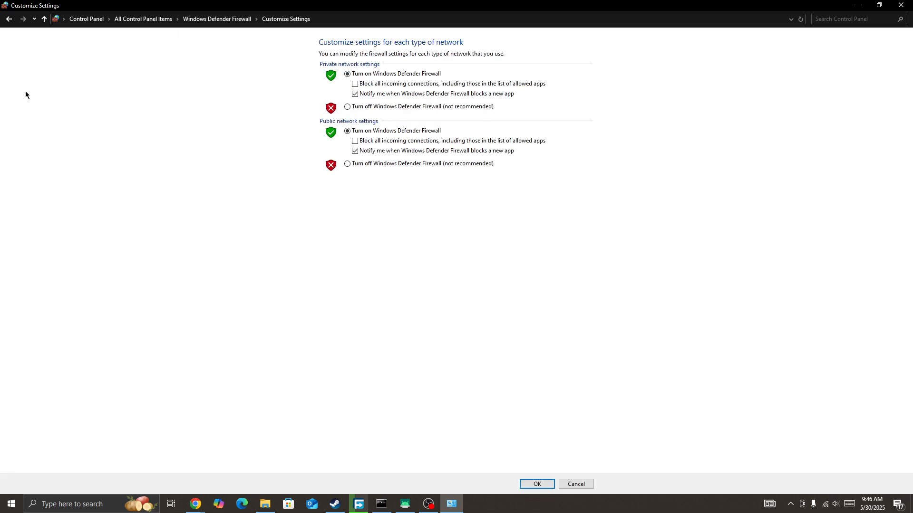
Switch the firewall off for both public and private networks and confirm with OK.
left_click(347, 163)
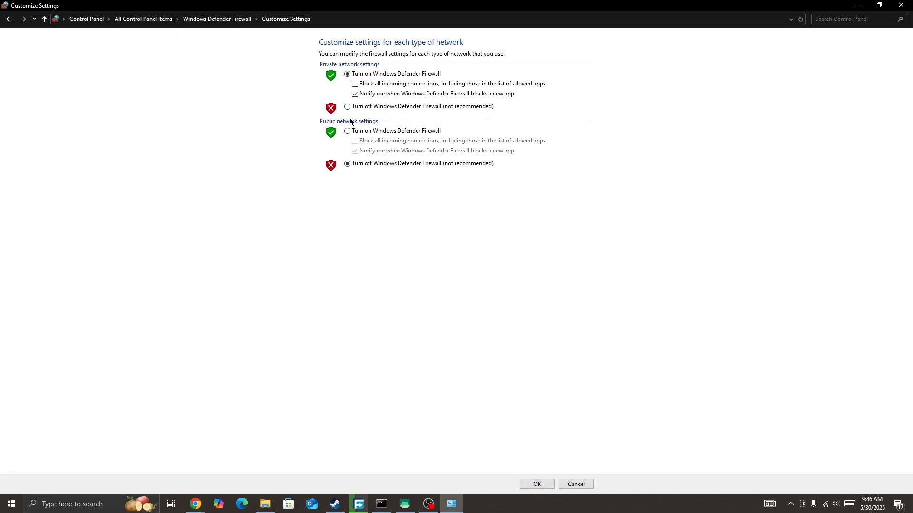
left_click(347, 106)
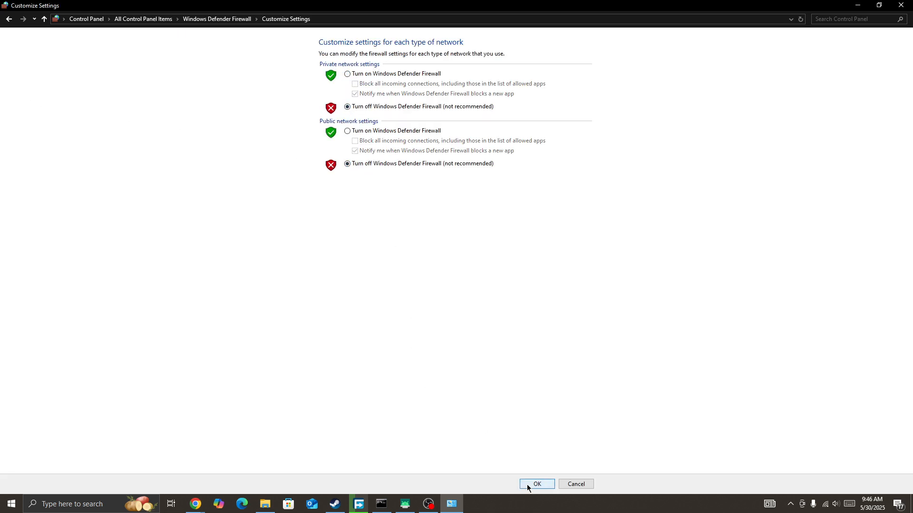
left_click(535, 484)
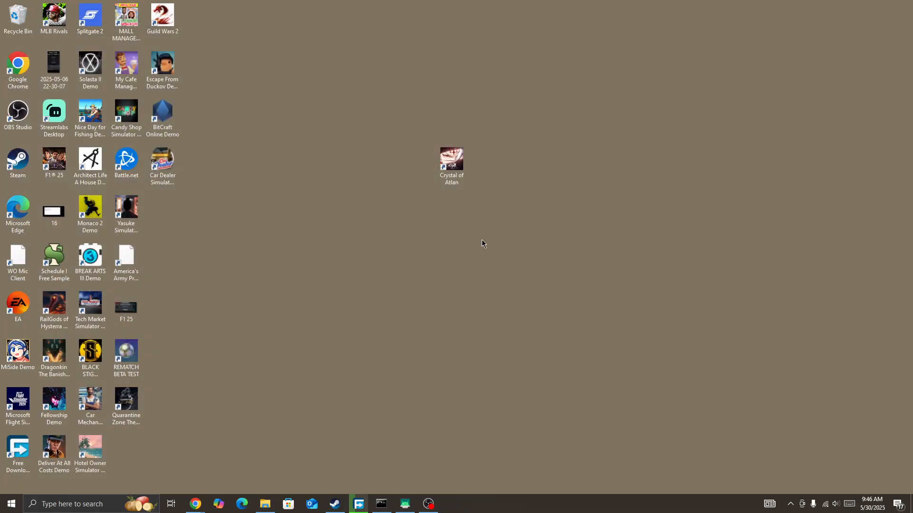
left_click(451, 165)
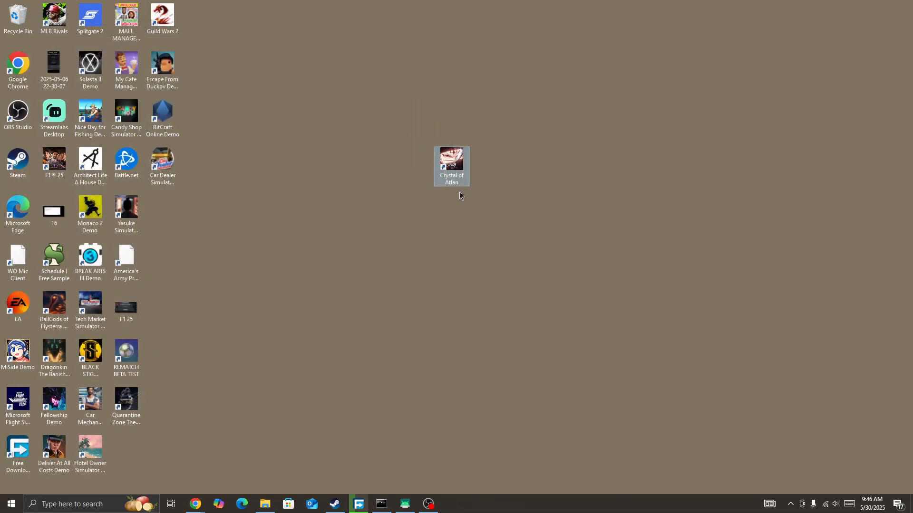
mouse_move(410, 456)
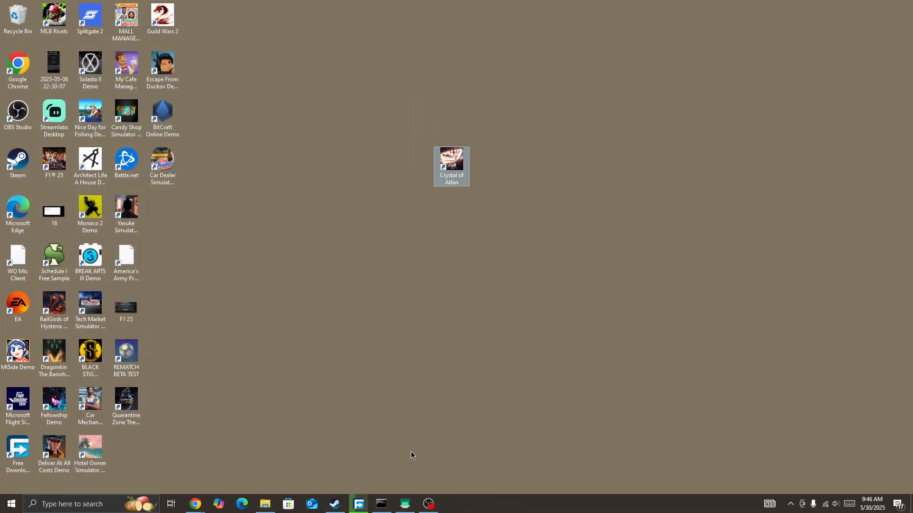
mouse_move(406, 468)
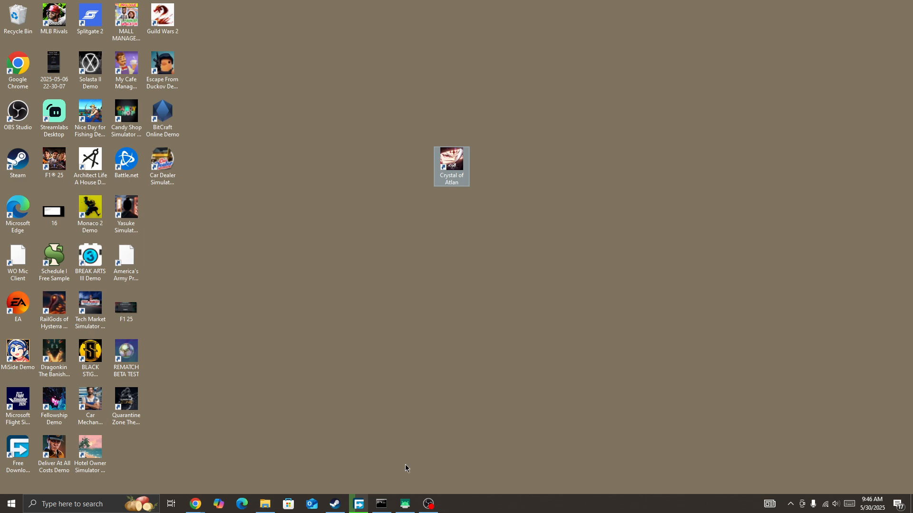